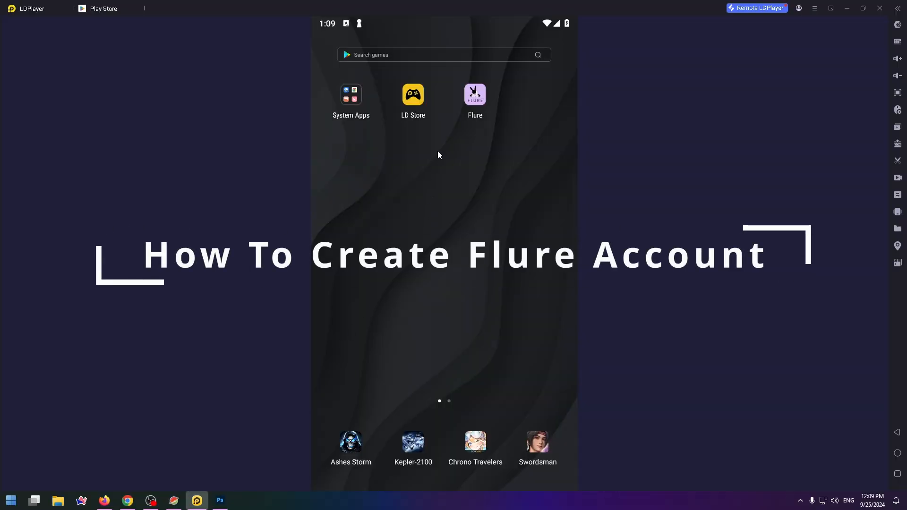
{"action": "mouse_move", "coordinate": [491, 103]}
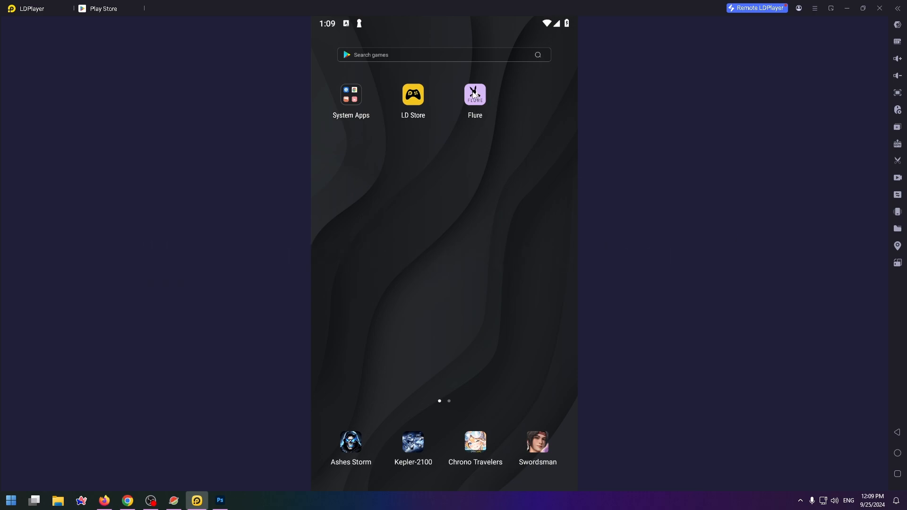
Open the System Apps folder on the emulator home screen
{"action": "left_click", "coordinate": [351, 94]}
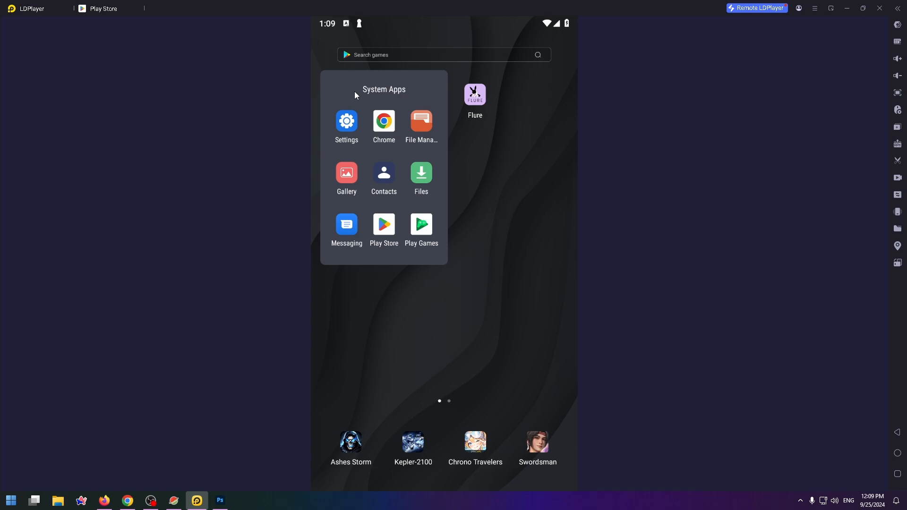
Launch the Flure dating app from the home screen
{"action": "left_click", "coordinate": [379, 268]}
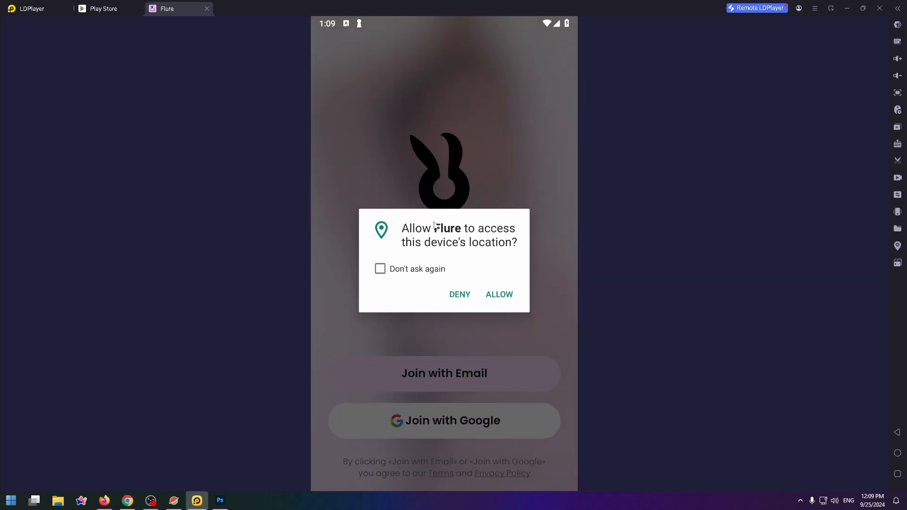
{"action": "mouse_move", "coordinate": [470, 281]}
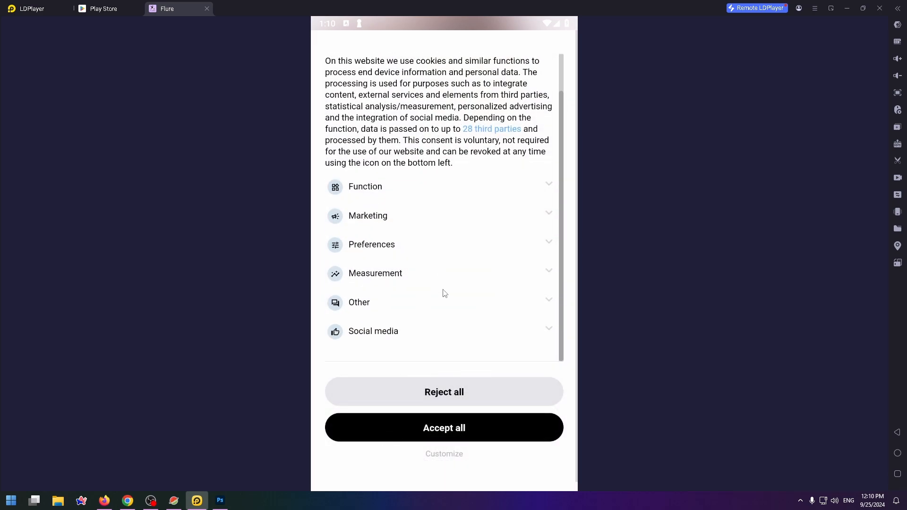
{"action": "mouse_move", "coordinate": [491, 335]}
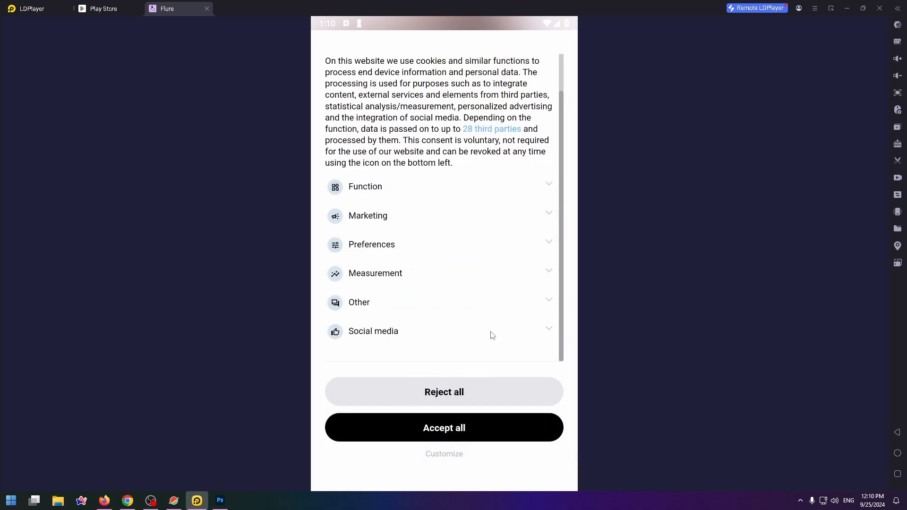
Dismiss the cookie notice via Customize and Save & Close
{"action": "left_click", "coordinate": [444, 454]}
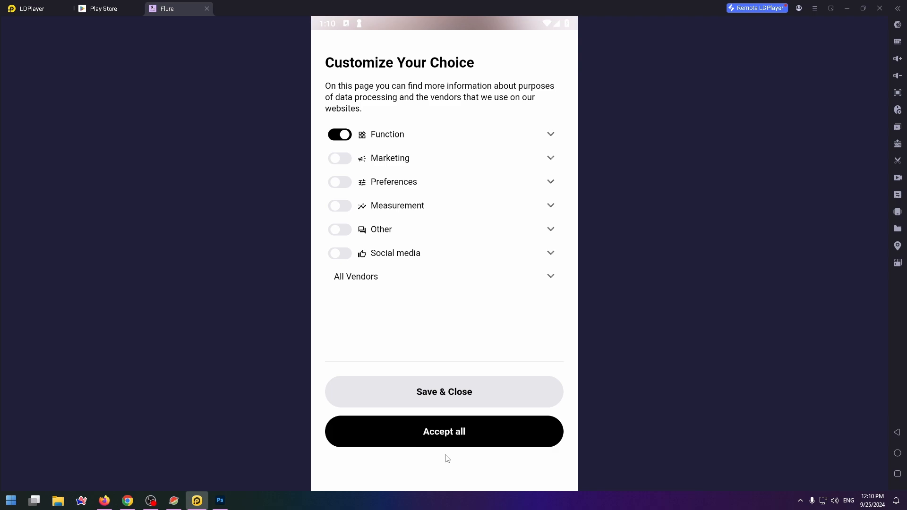
{"action": "left_click", "coordinate": [444, 431]}
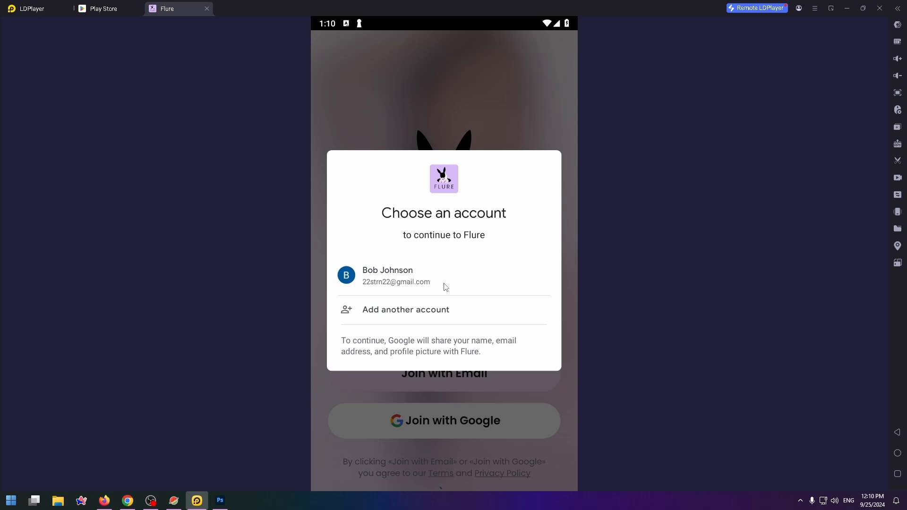
Sign in with the Google account and continue to Flure, reaching the name step prefilled 'Bob'
{"action": "left_click", "coordinate": [387, 274]}
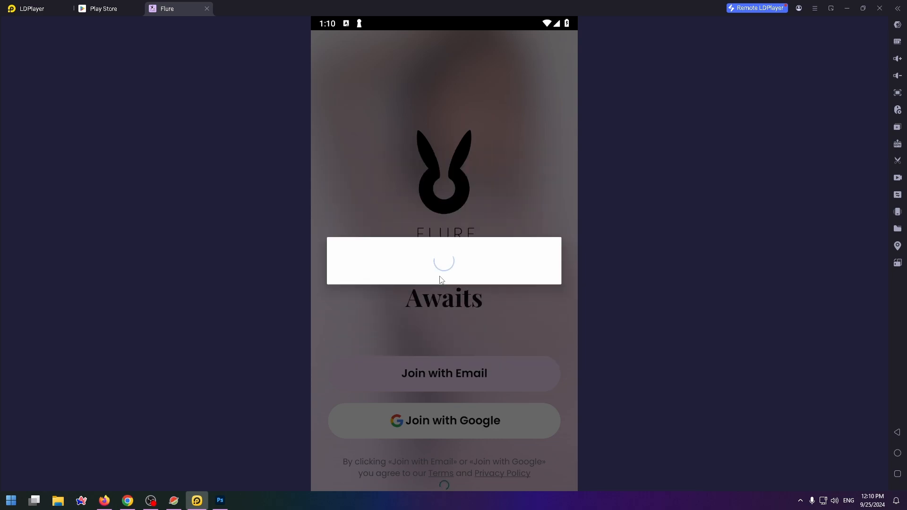
{"action": "left_click", "coordinate": [444, 421]}
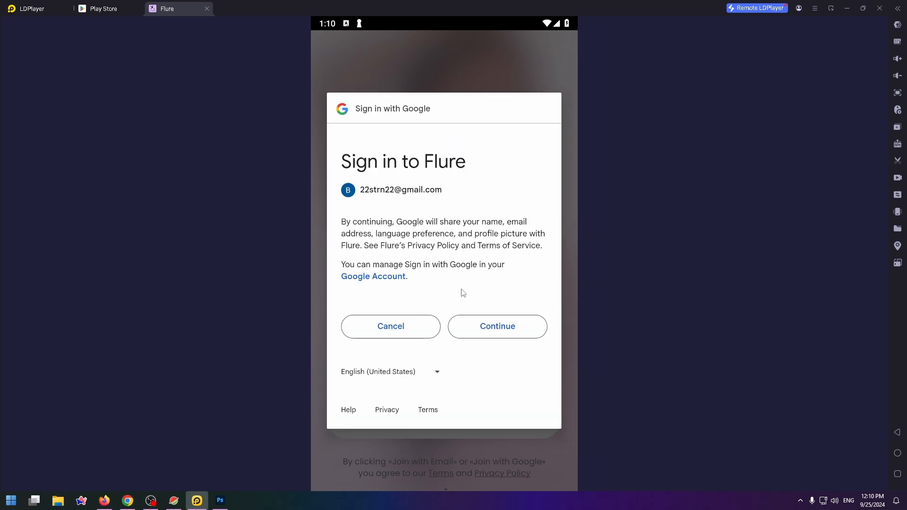
{"action": "left_click", "coordinate": [496, 326]}
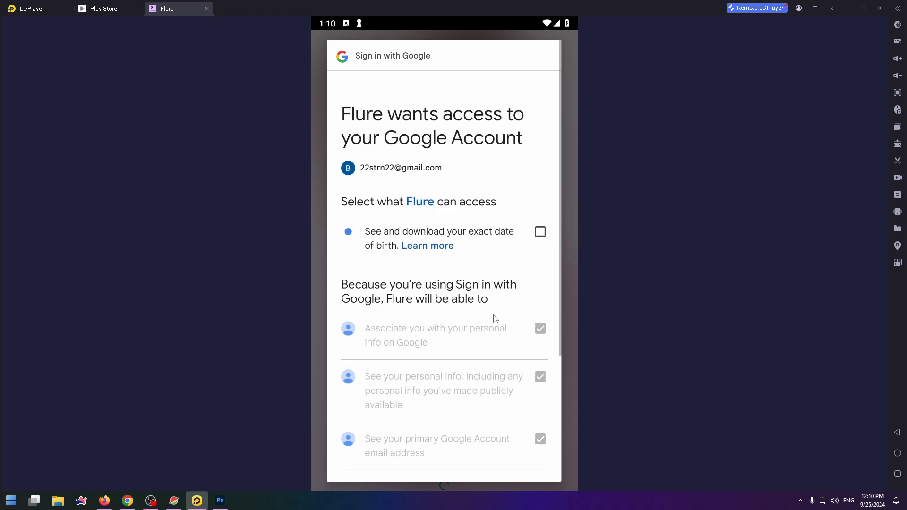
{"action": "scroll", "scroll_direction": "down", "scroll_amount": 3}
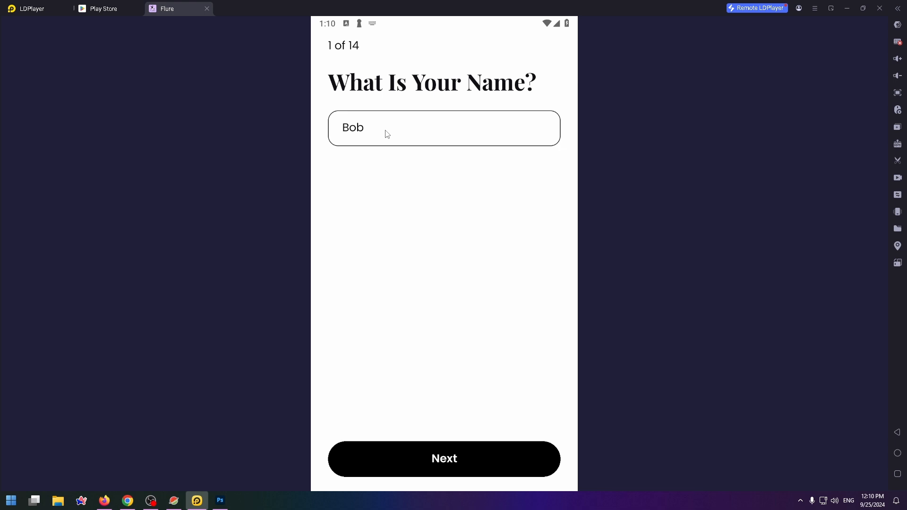
{"action": "mouse_move", "coordinate": [366, 140]}
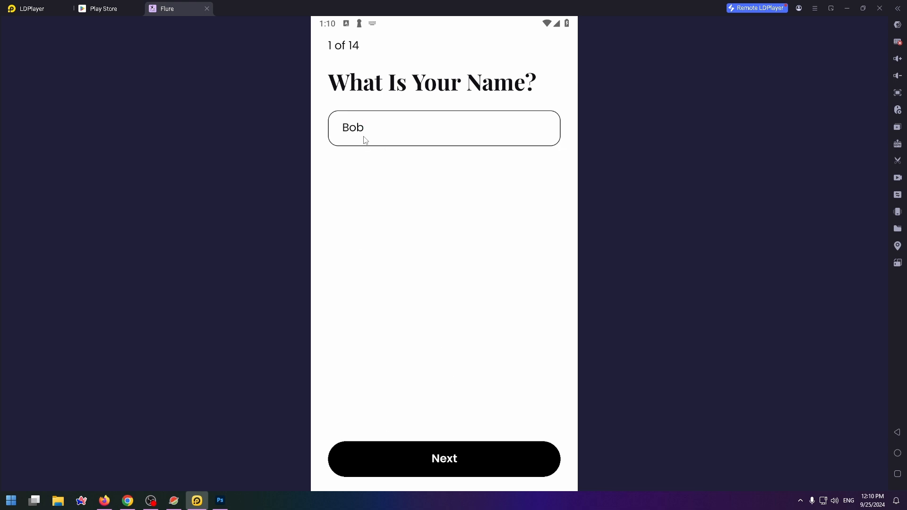
{"action": "mouse_move", "coordinate": [473, 460]}
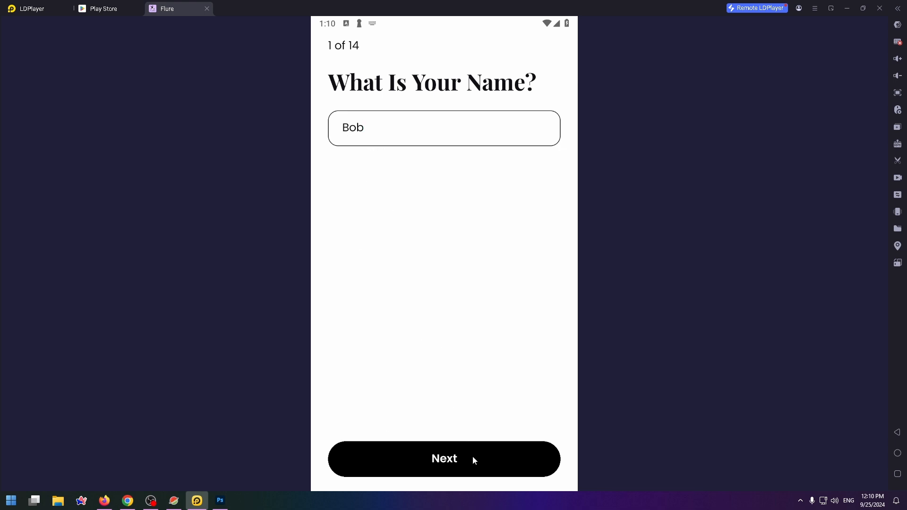
Keep the name and birth date, choose Man as gender and continue
{"action": "left_click", "coordinate": [444, 459]}
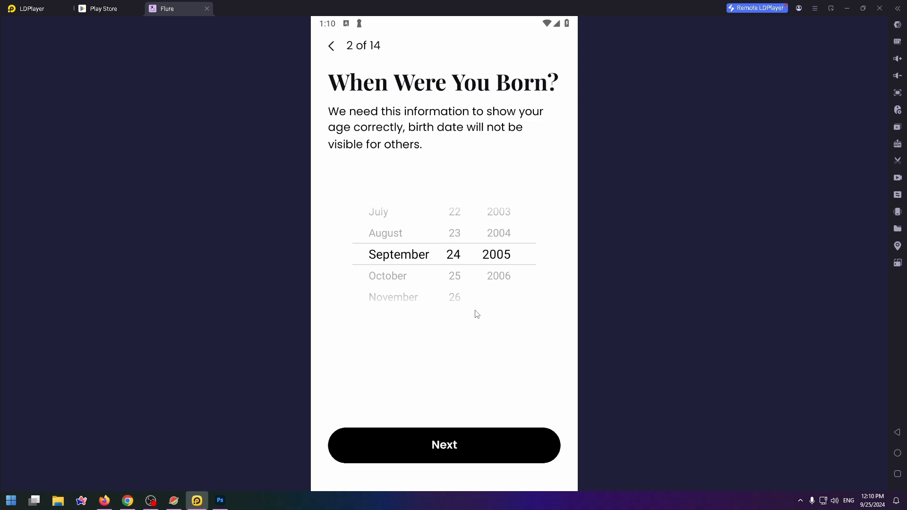
{"action": "left_click", "coordinate": [444, 445]}
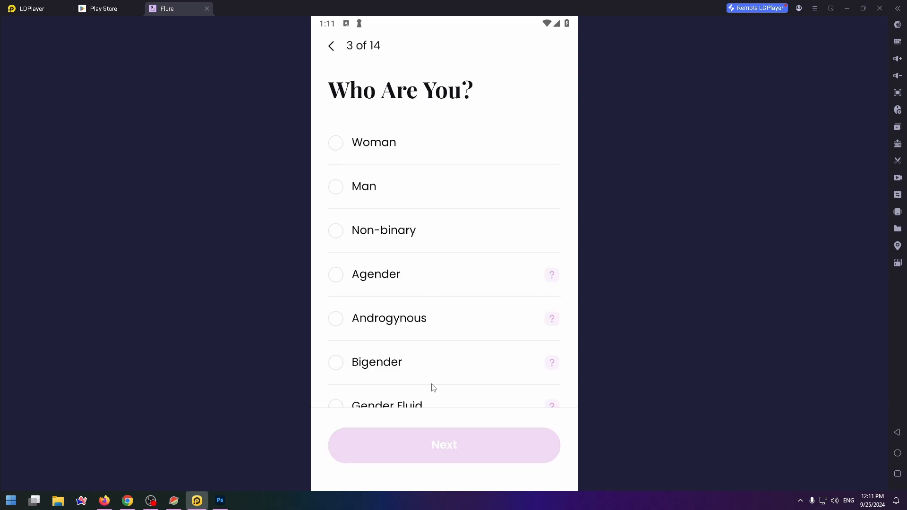
{"action": "left_click", "coordinate": [336, 186]}
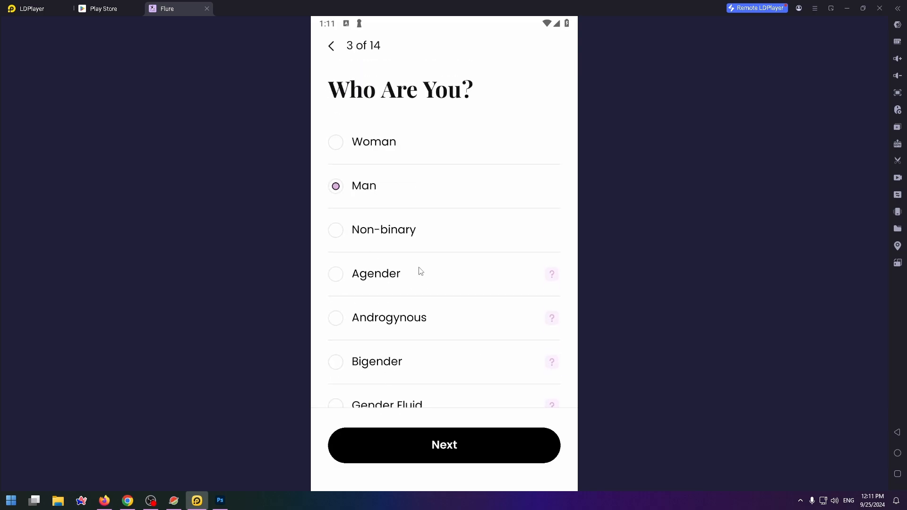
{"action": "left_click", "coordinate": [444, 445]}
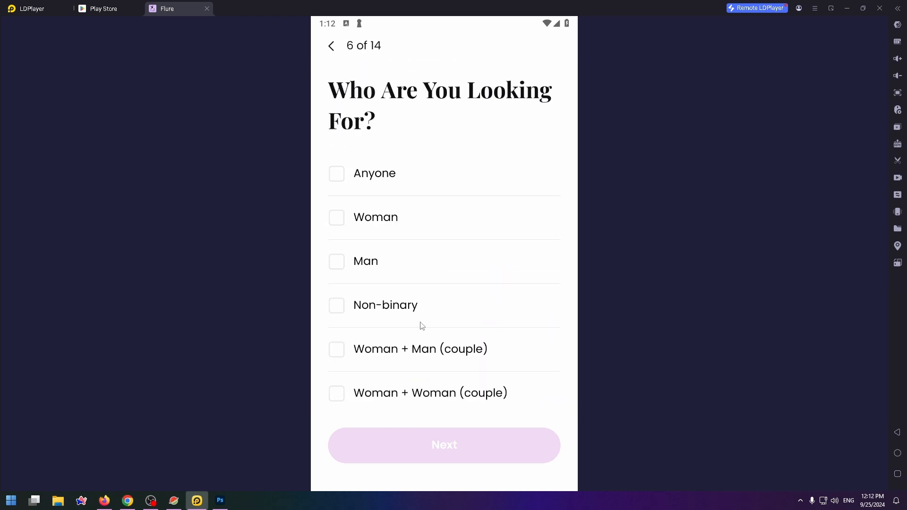
{"action": "mouse_move", "coordinate": [387, 54]}
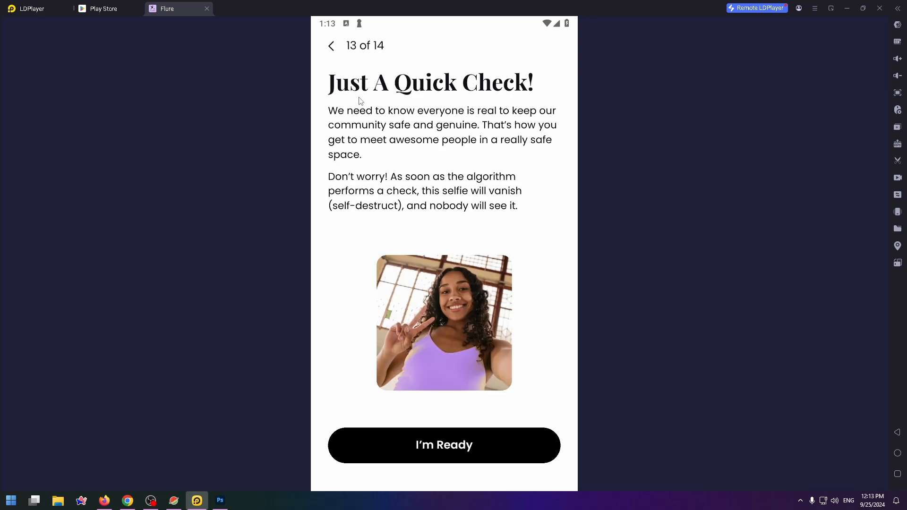
{"action": "mouse_move", "coordinate": [531, 120]}
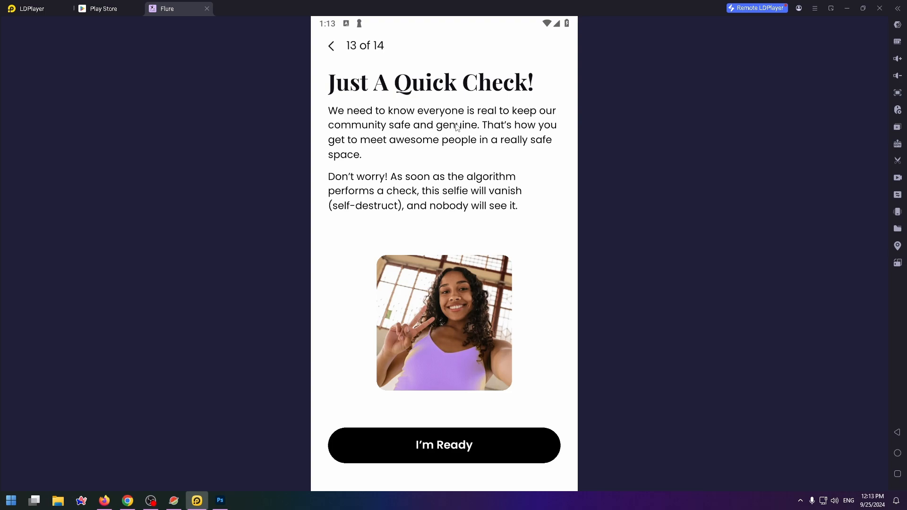
{"action": "mouse_move", "coordinate": [352, 156]}
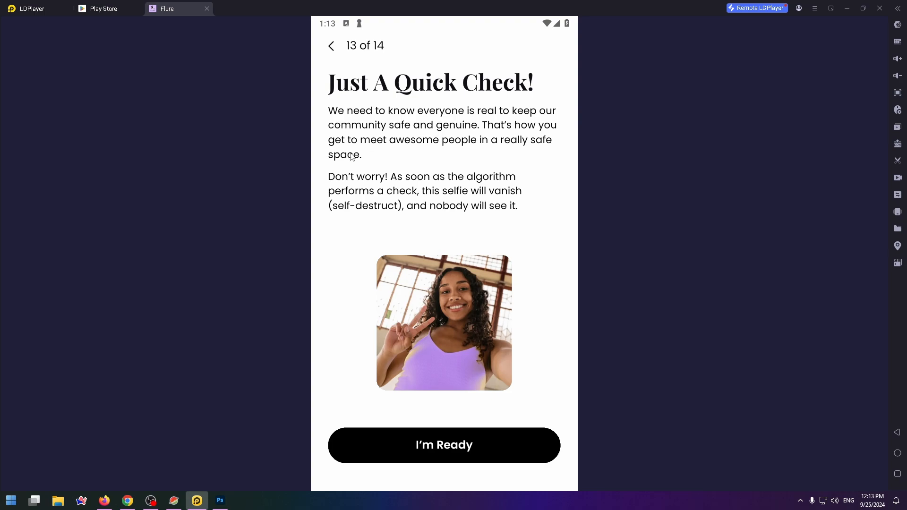
{"action": "mouse_move", "coordinate": [376, 186]}
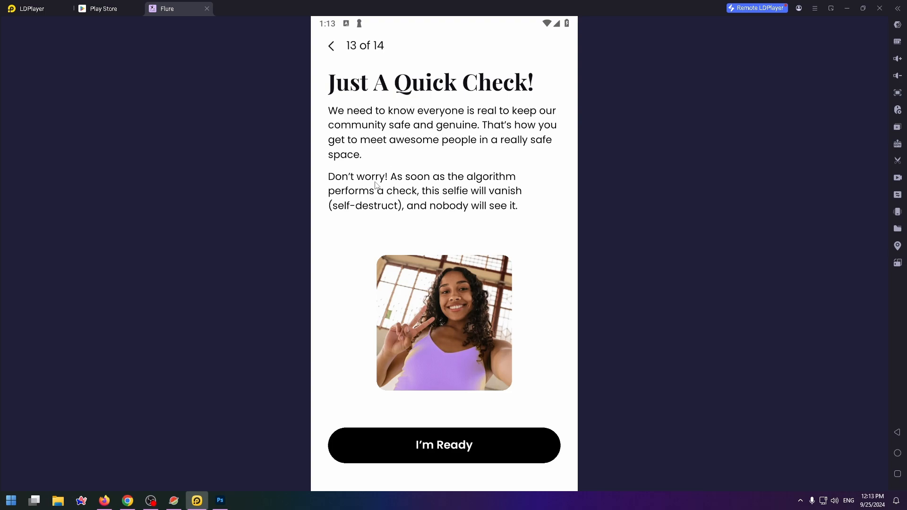
Start the selfie check, allow camera access and submit the captured selfie
{"action": "left_click", "coordinate": [444, 445]}
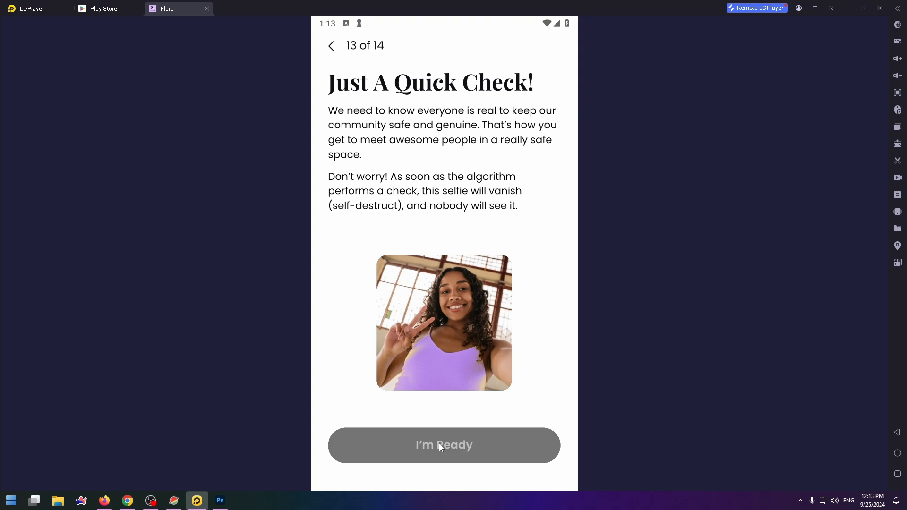
{"action": "left_click", "coordinate": [444, 445]}
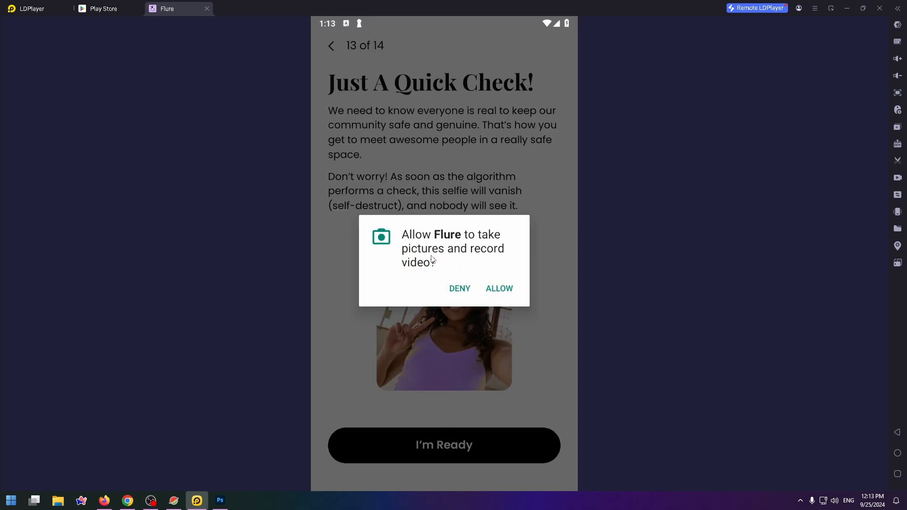
{"action": "mouse_move", "coordinate": [500, 266]}
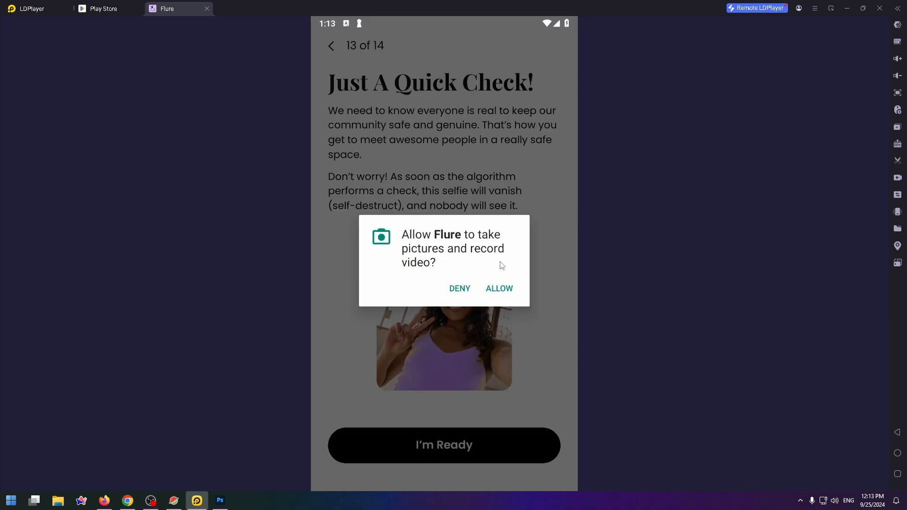
{"action": "left_click", "coordinate": [499, 289]}
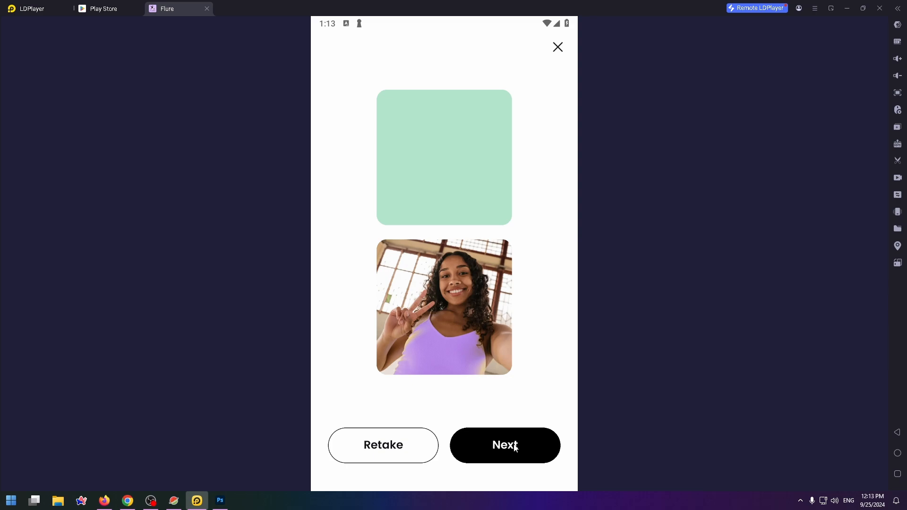
{"action": "left_click", "coordinate": [504, 445]}
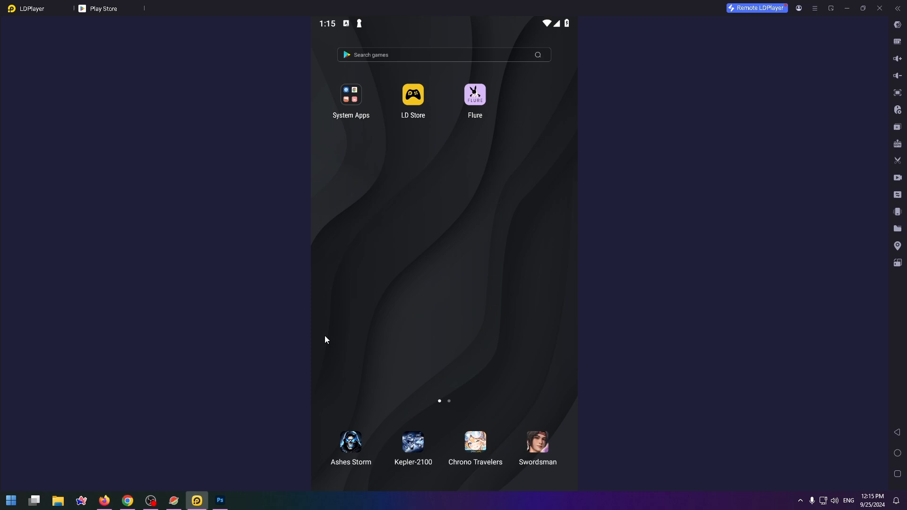
{"action": "mouse_move", "coordinate": [278, 386]}
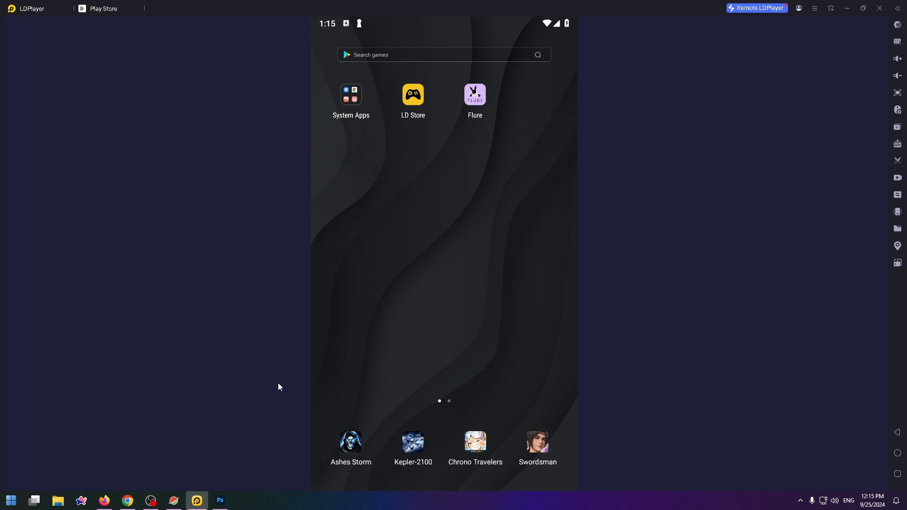
{"action": "mouse_move", "coordinate": [435, 172]}
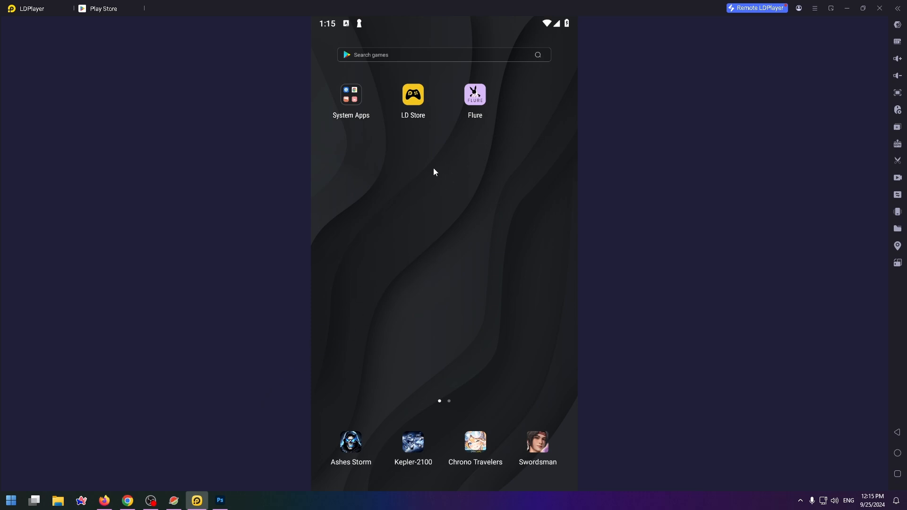